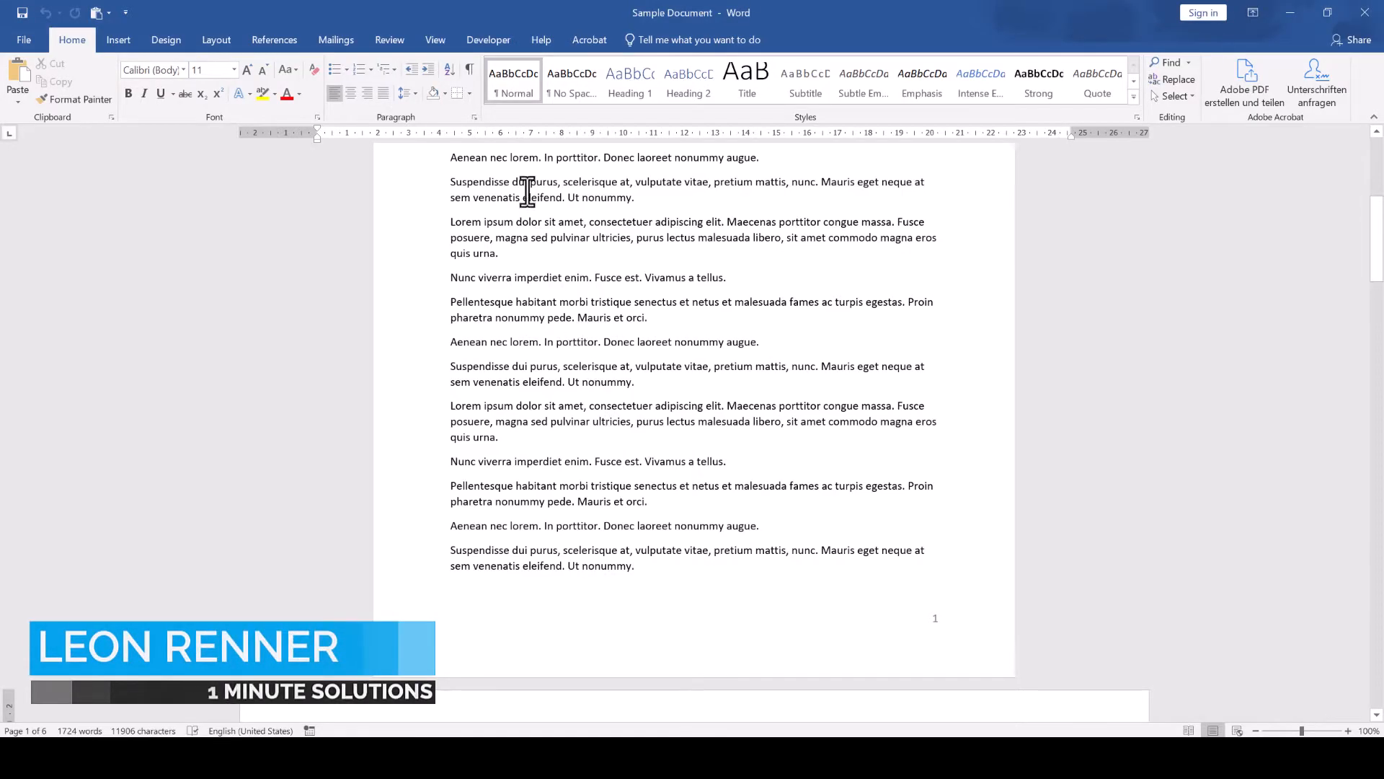
# Reveal formatting marks and scroll down to review the Next Page and Continuous section breaks.
pyautogui.click(470, 69)
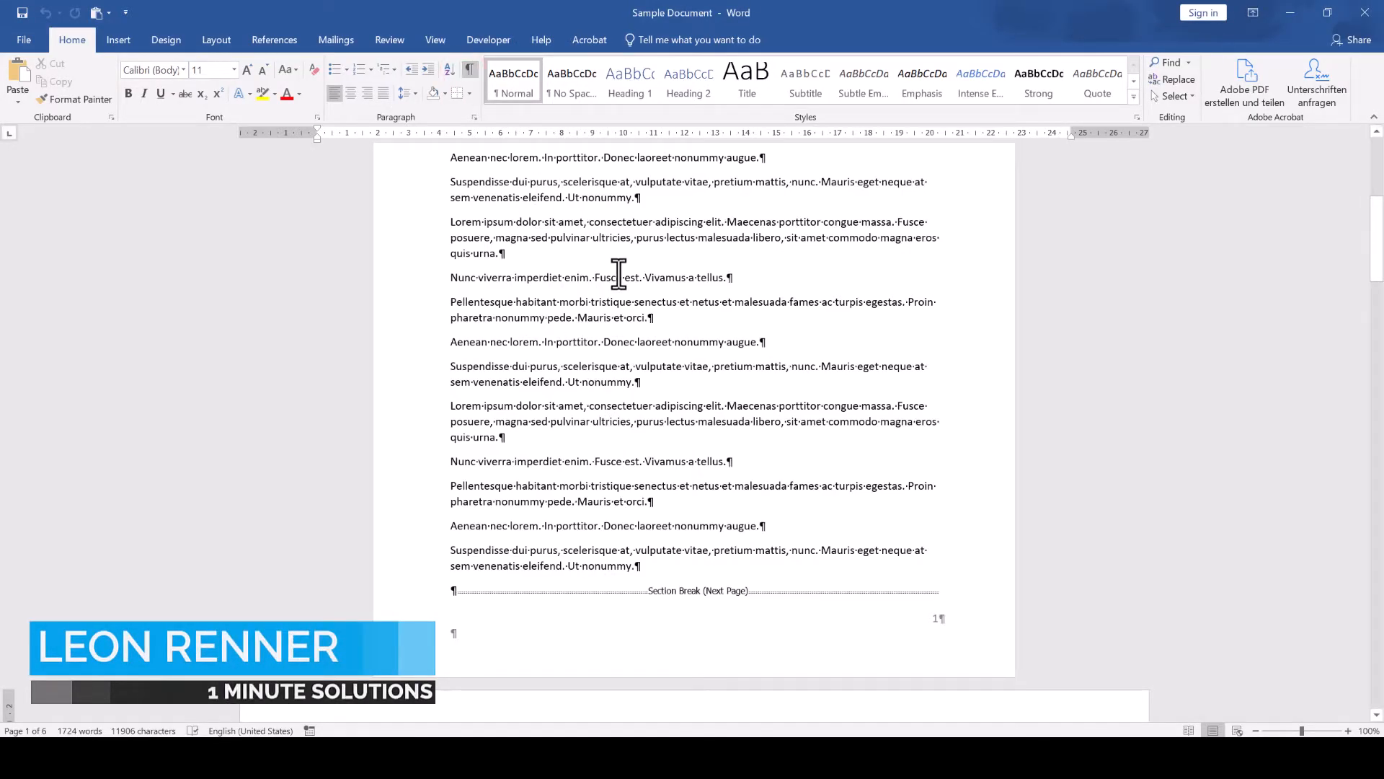
pyautogui.scroll(-3)
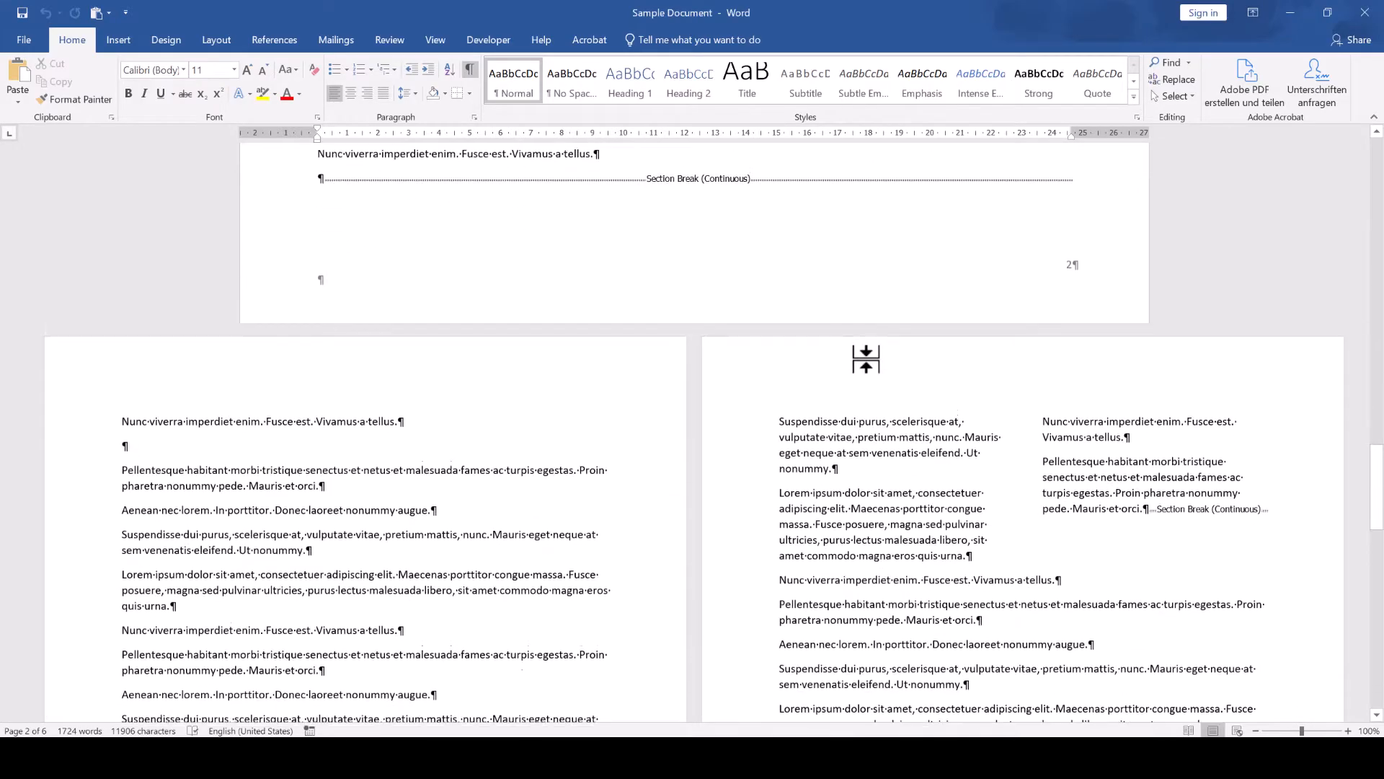
pyautogui.scroll(-3)
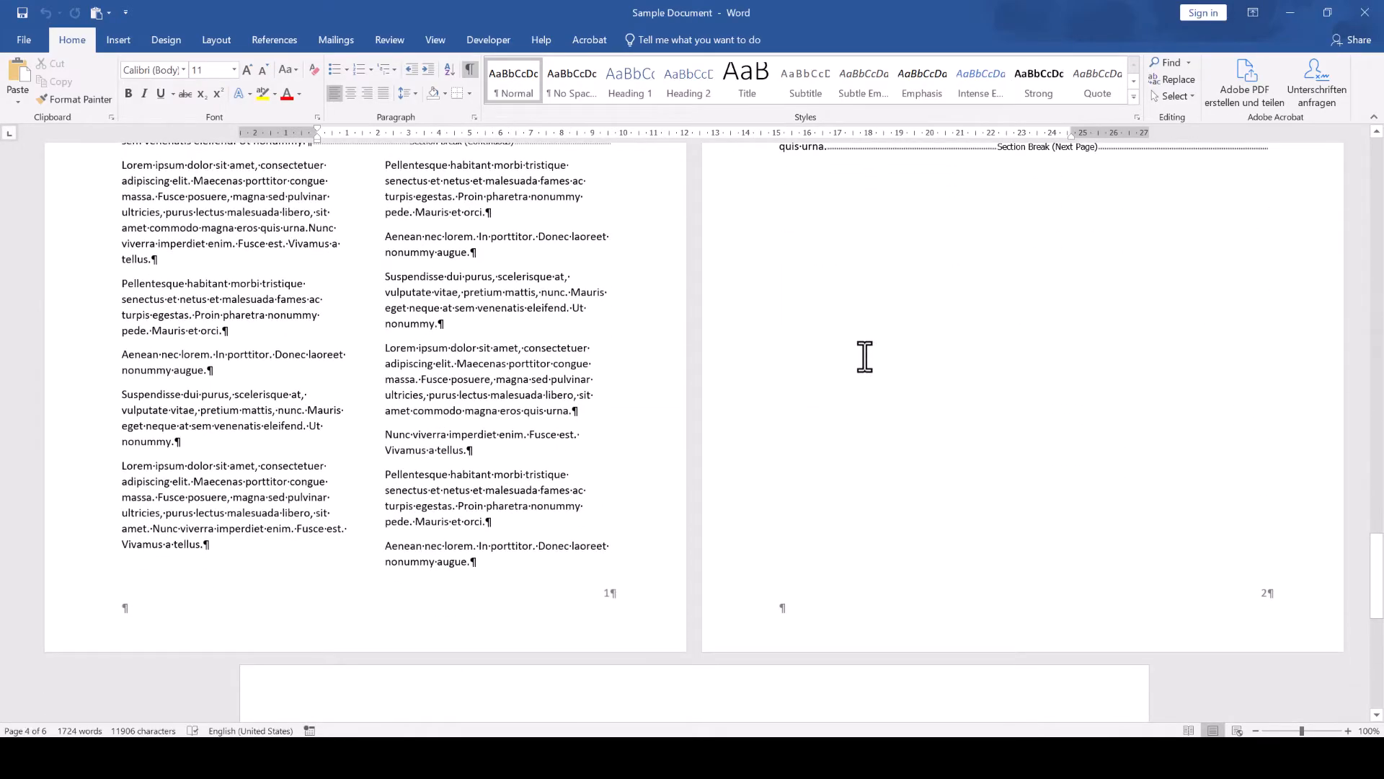
pyautogui.scroll(-3)
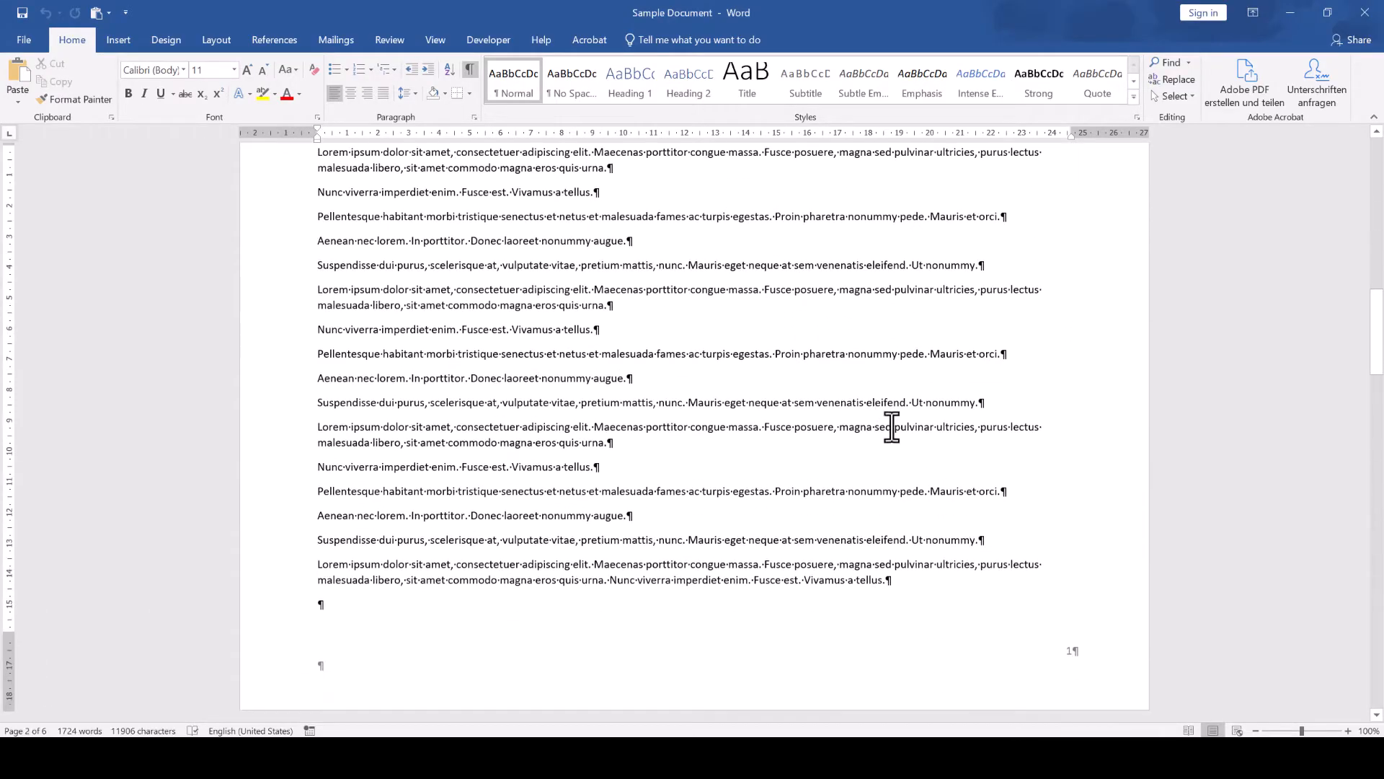
# In section 2's footer, set Format Page Numbers to Continue from previous section so the page shows 2.
pyautogui.doubleClick(1071, 651)
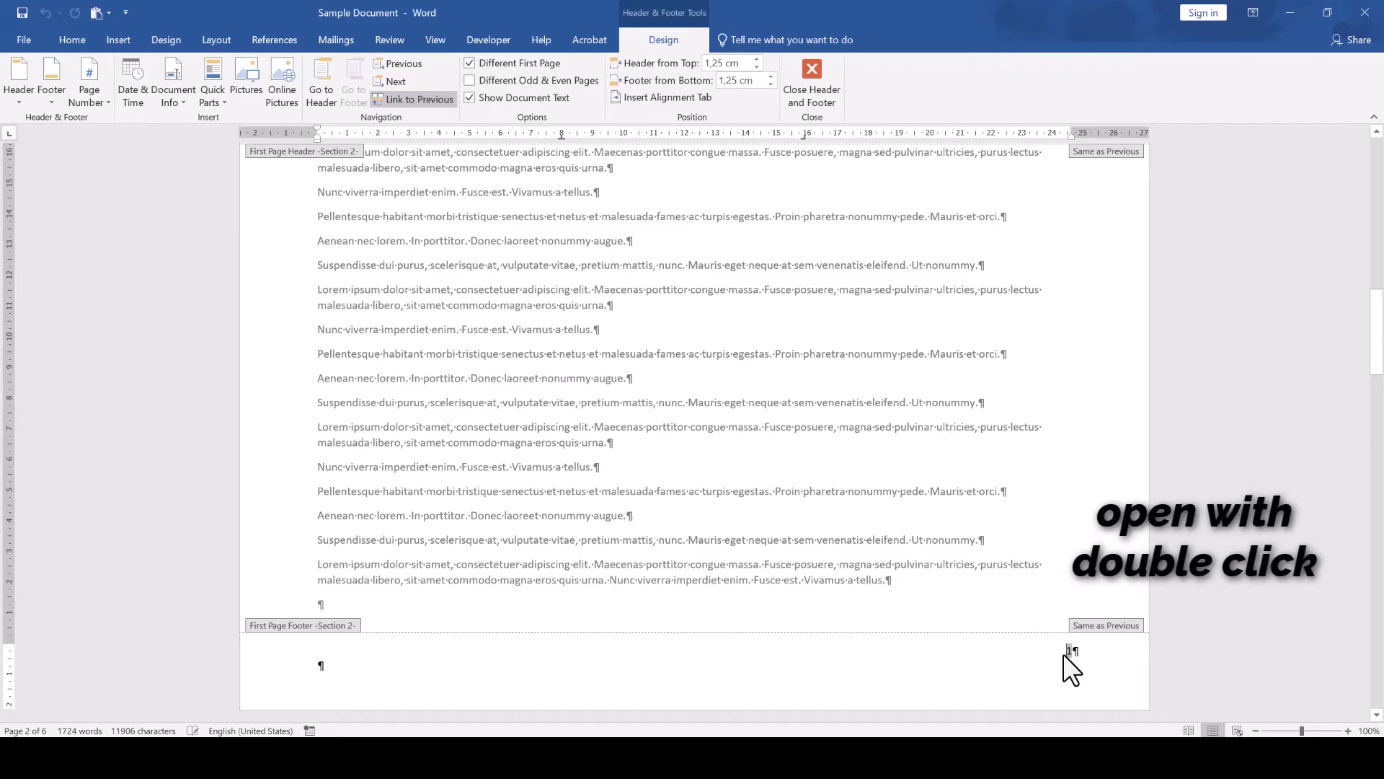
pyautogui.rightClick(1071, 651)
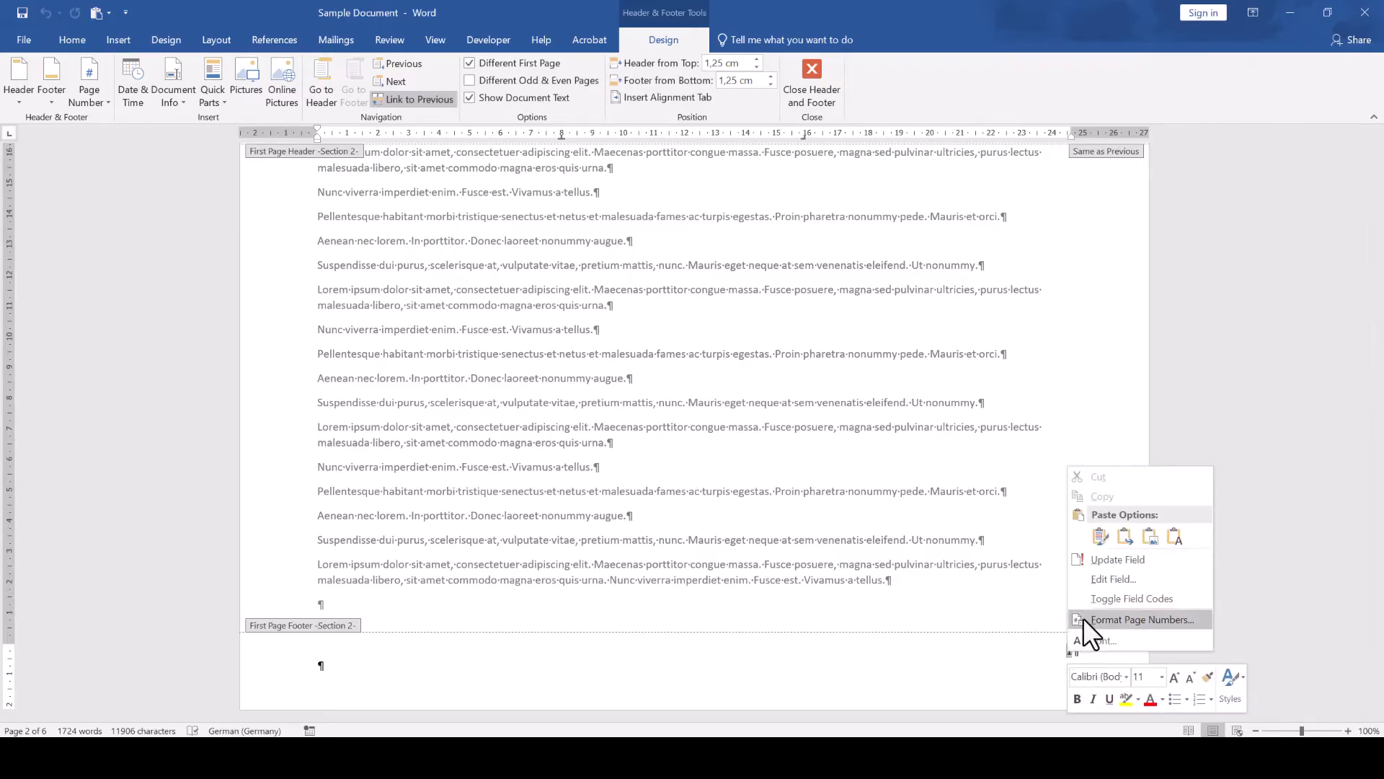
pyautogui.click(1139, 618)
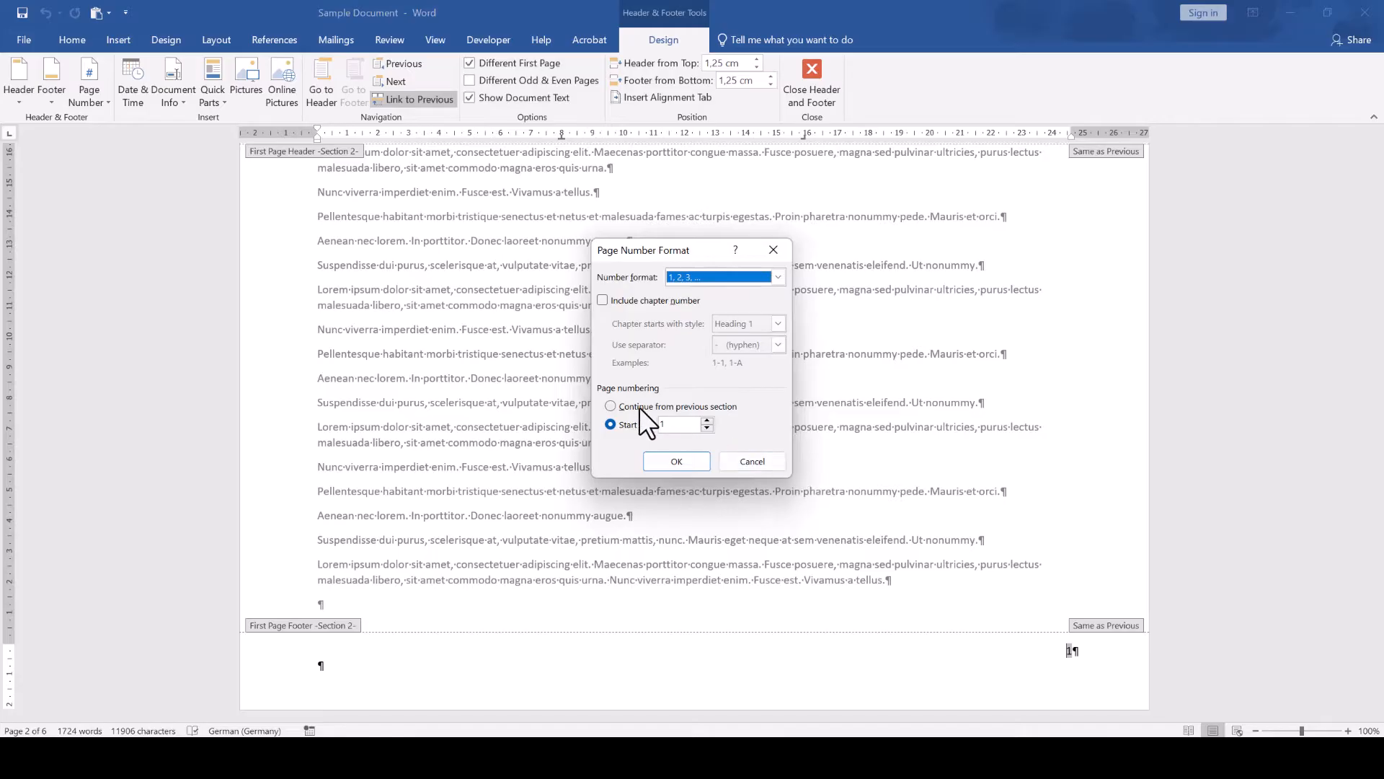
pyautogui.click(610, 407)
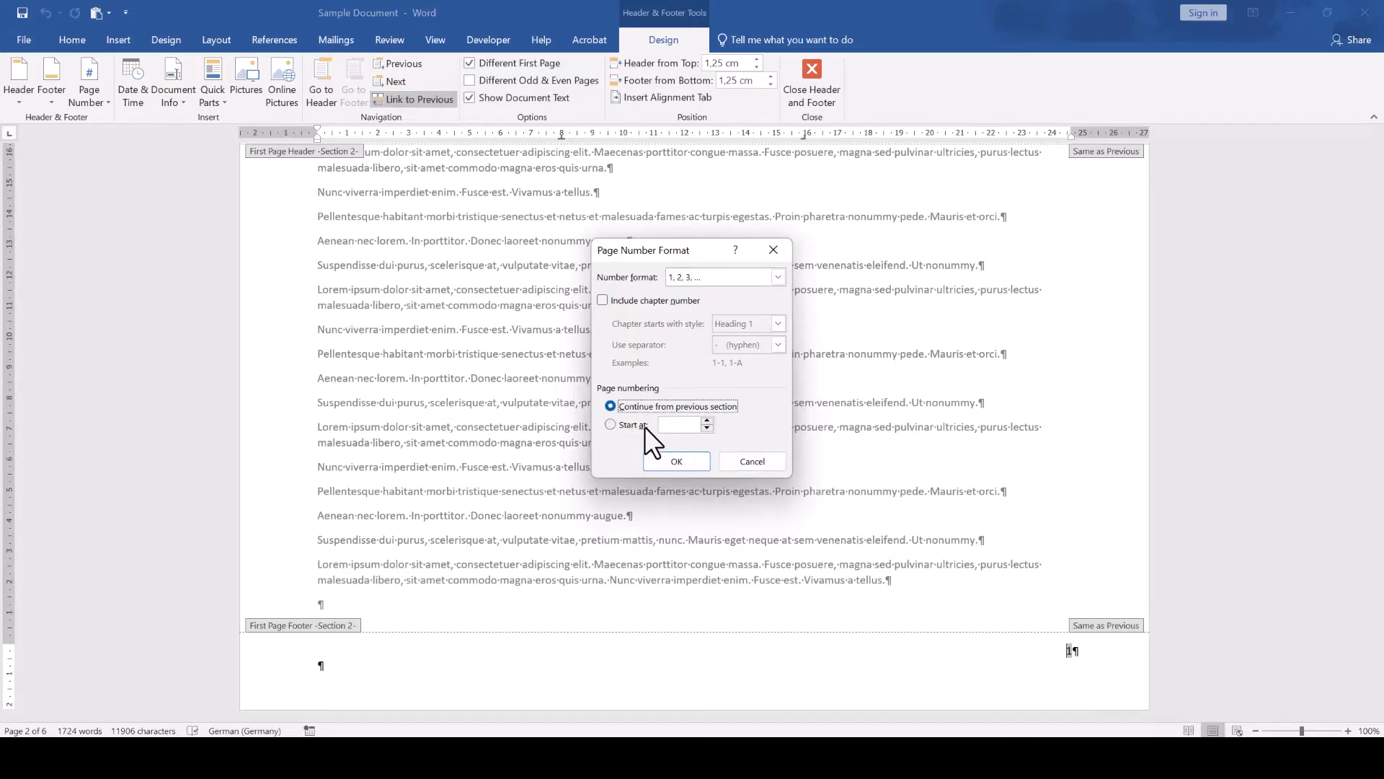
pyautogui.click(676, 461)
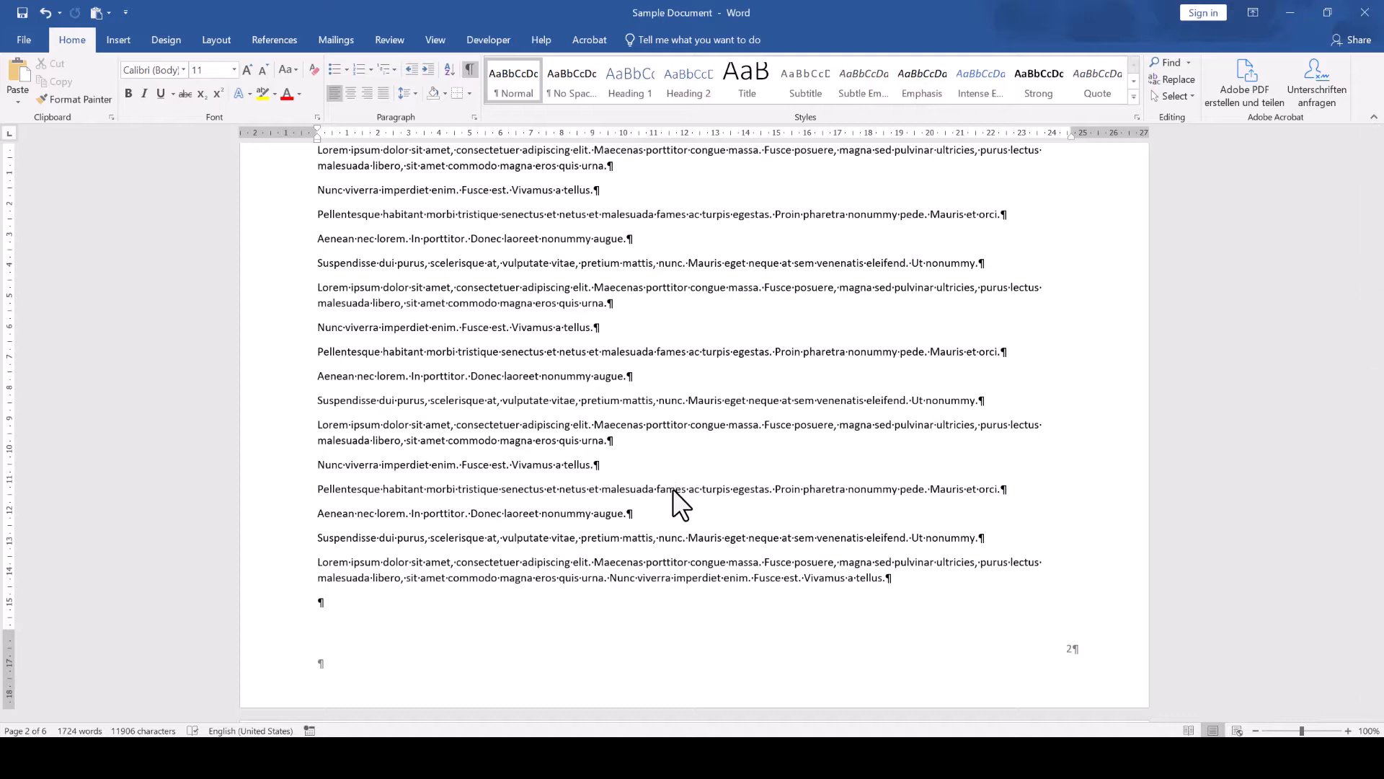
# Select the entire document and apply Continue from previous section to page numbering in all sections.
pyautogui.press('ctrl+a')
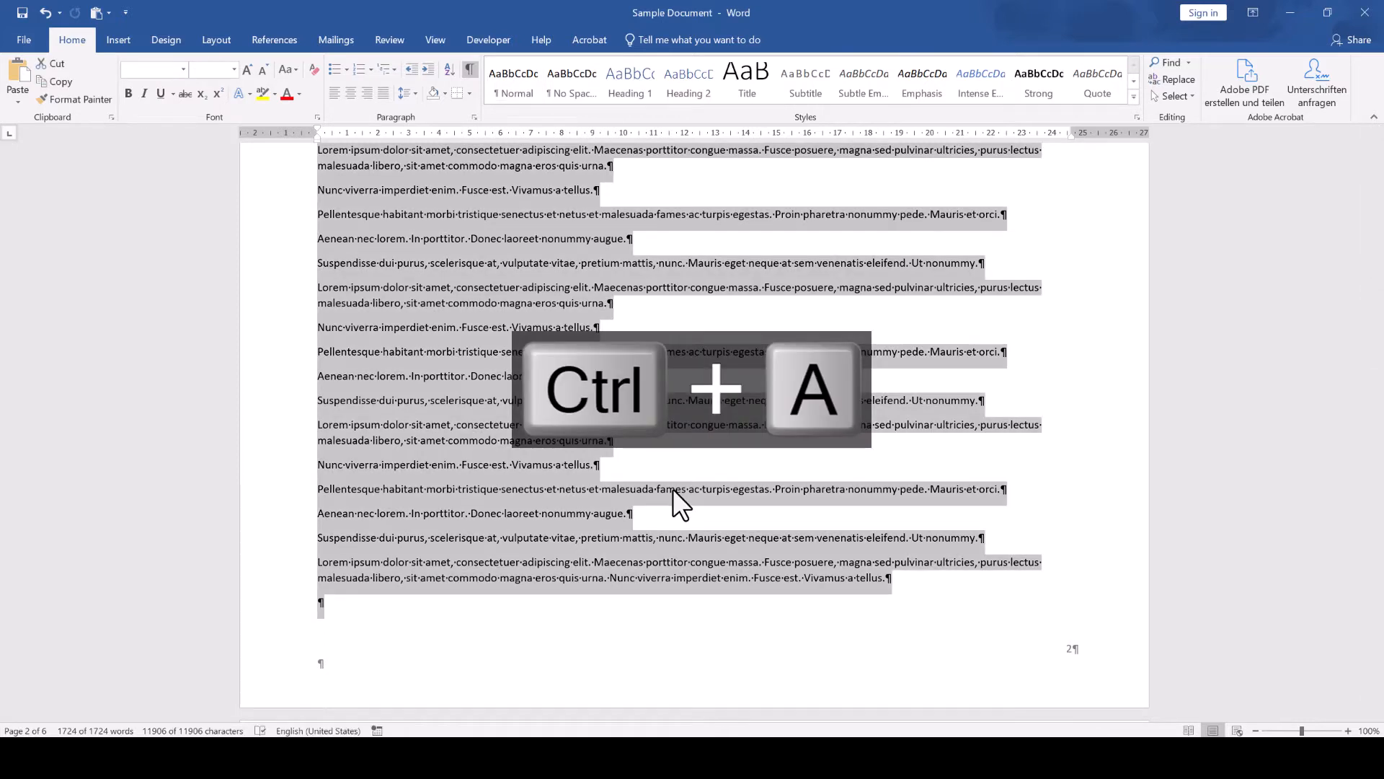
pyautogui.moveTo(433, 257)
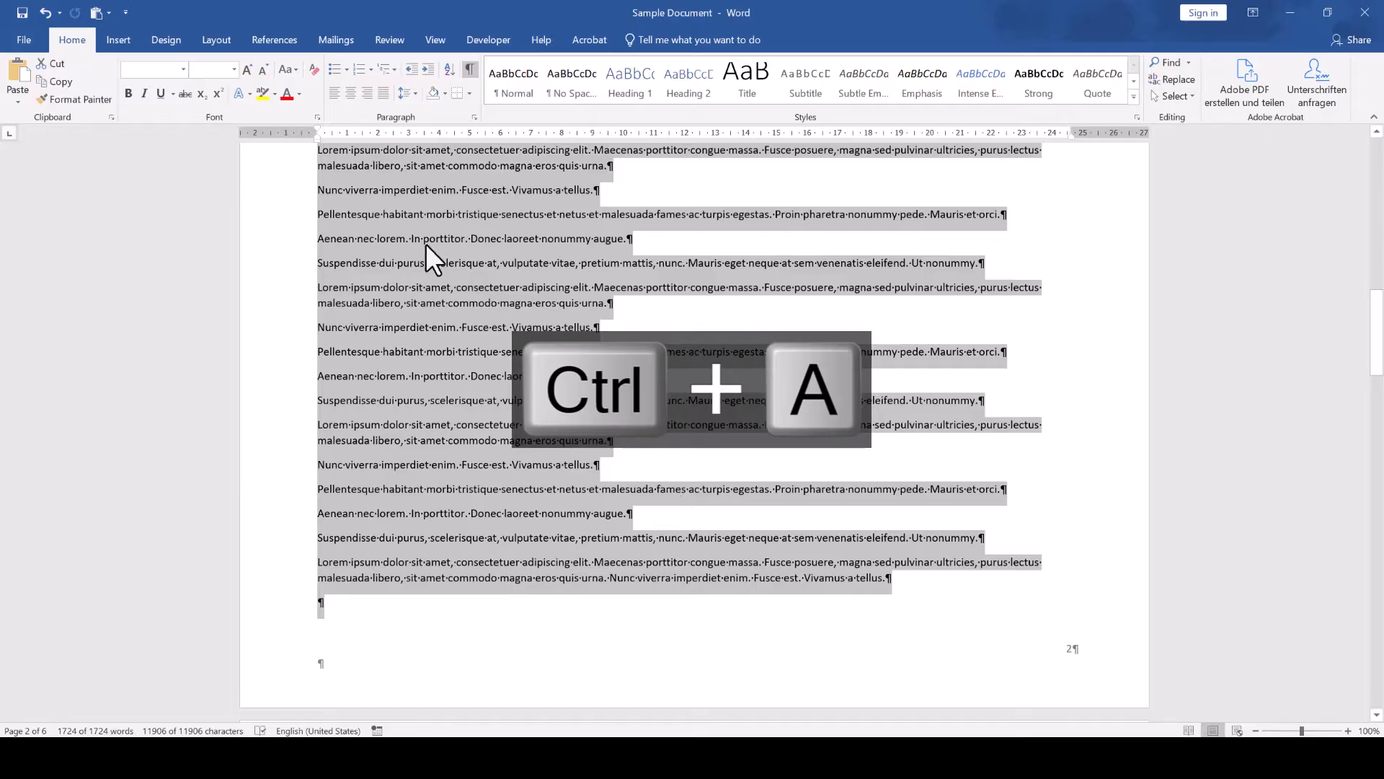
pyautogui.click(117, 40)
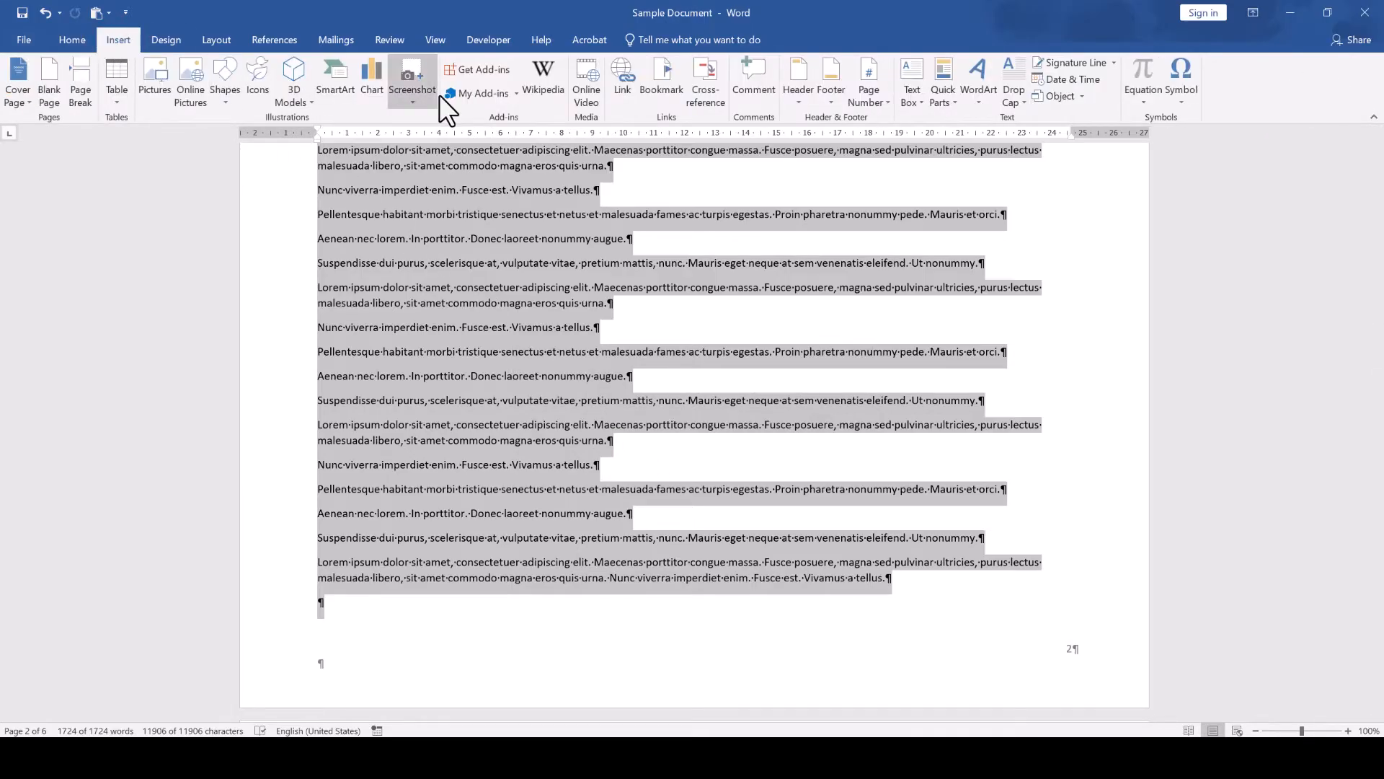
pyautogui.click(868, 79)
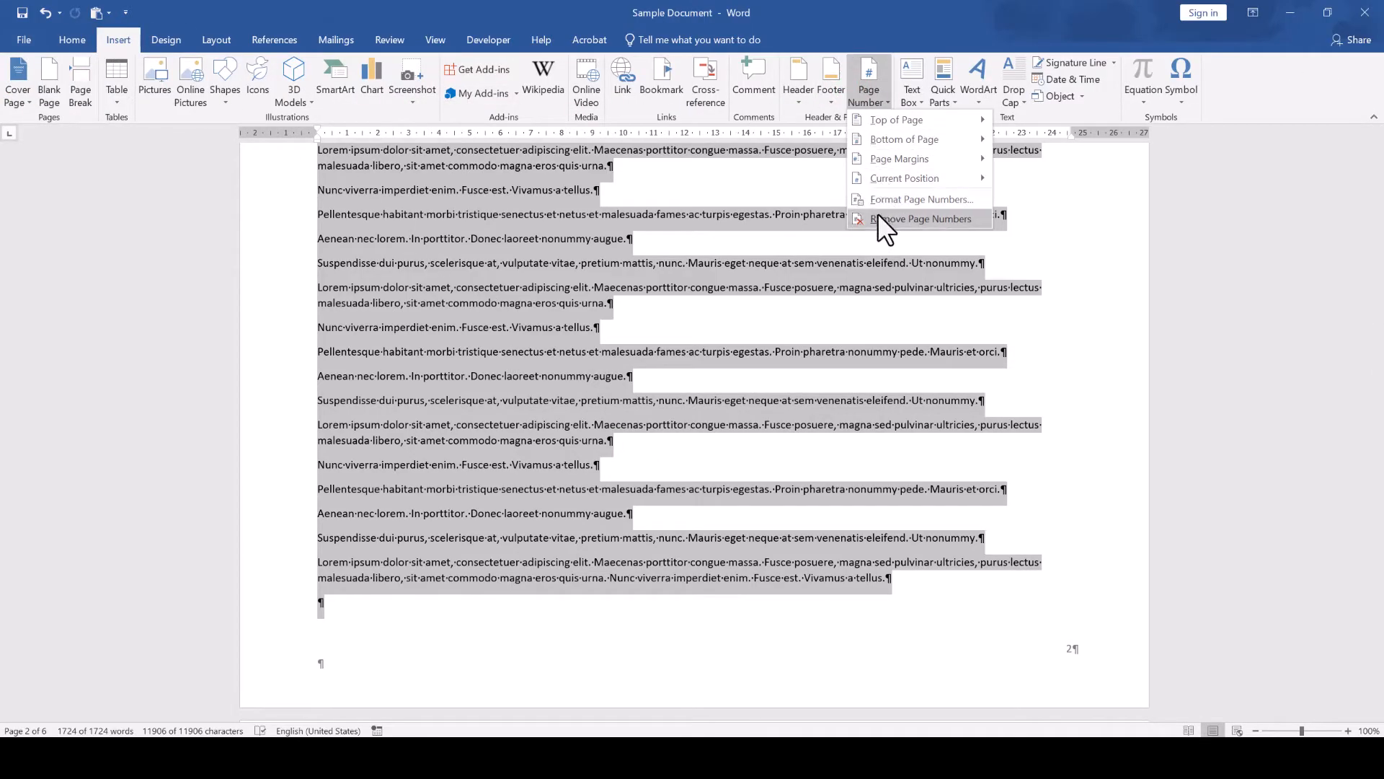
pyautogui.click(923, 199)
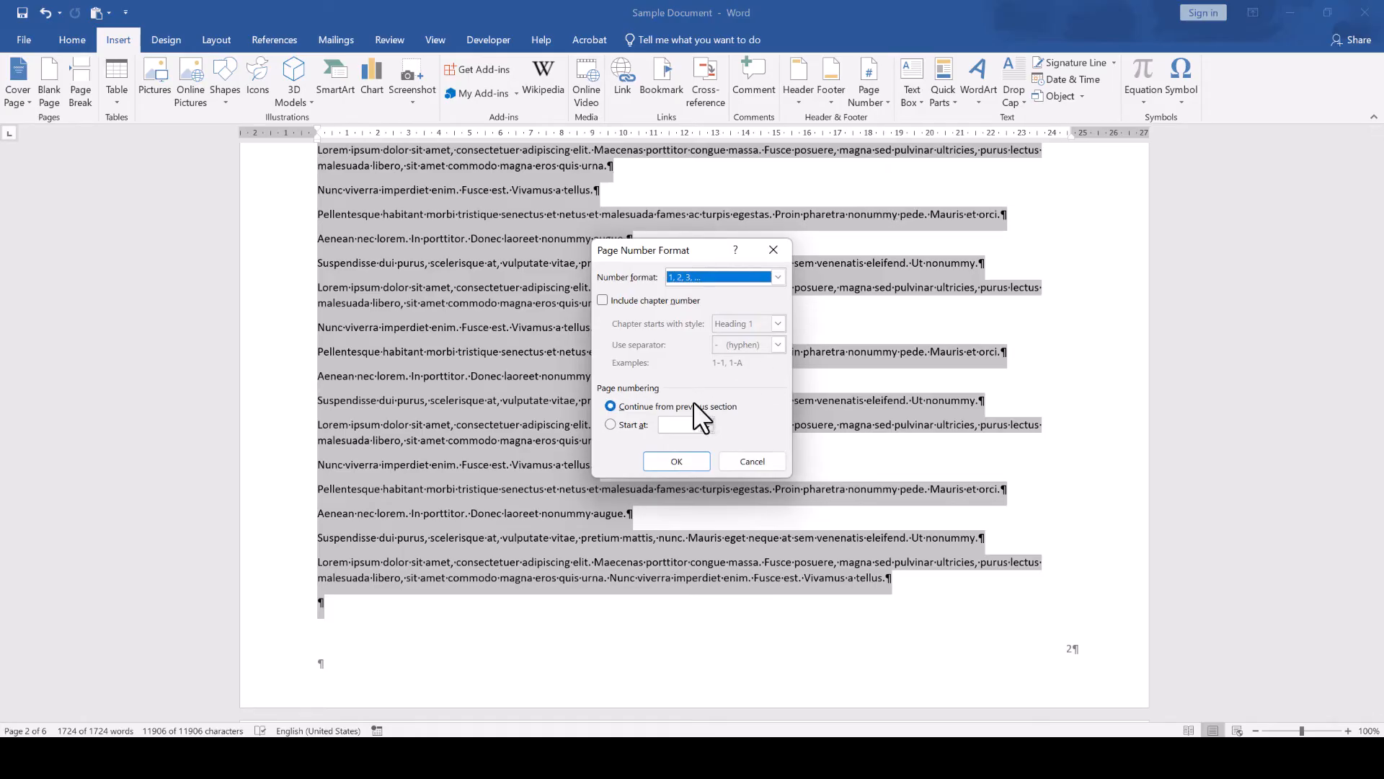
pyautogui.click(676, 462)
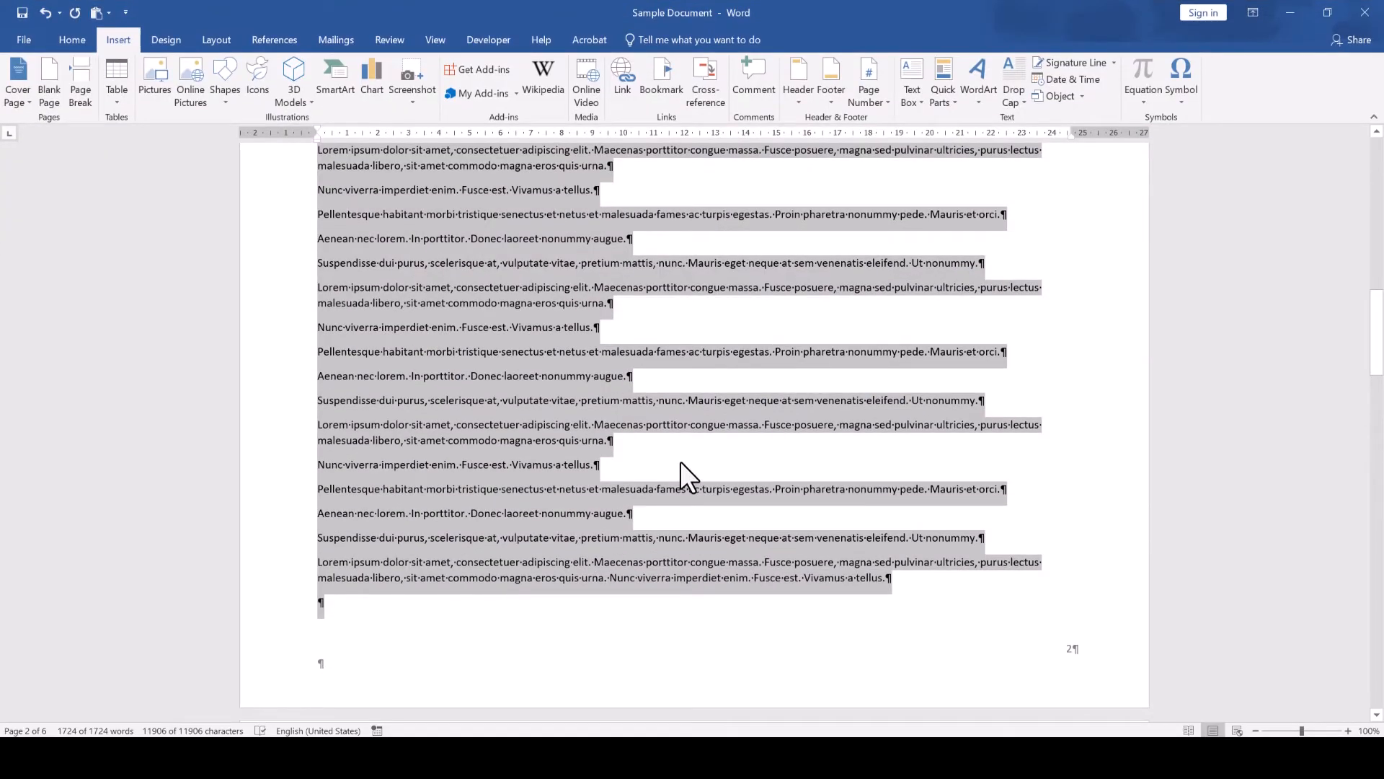
pyautogui.click(868, 80)
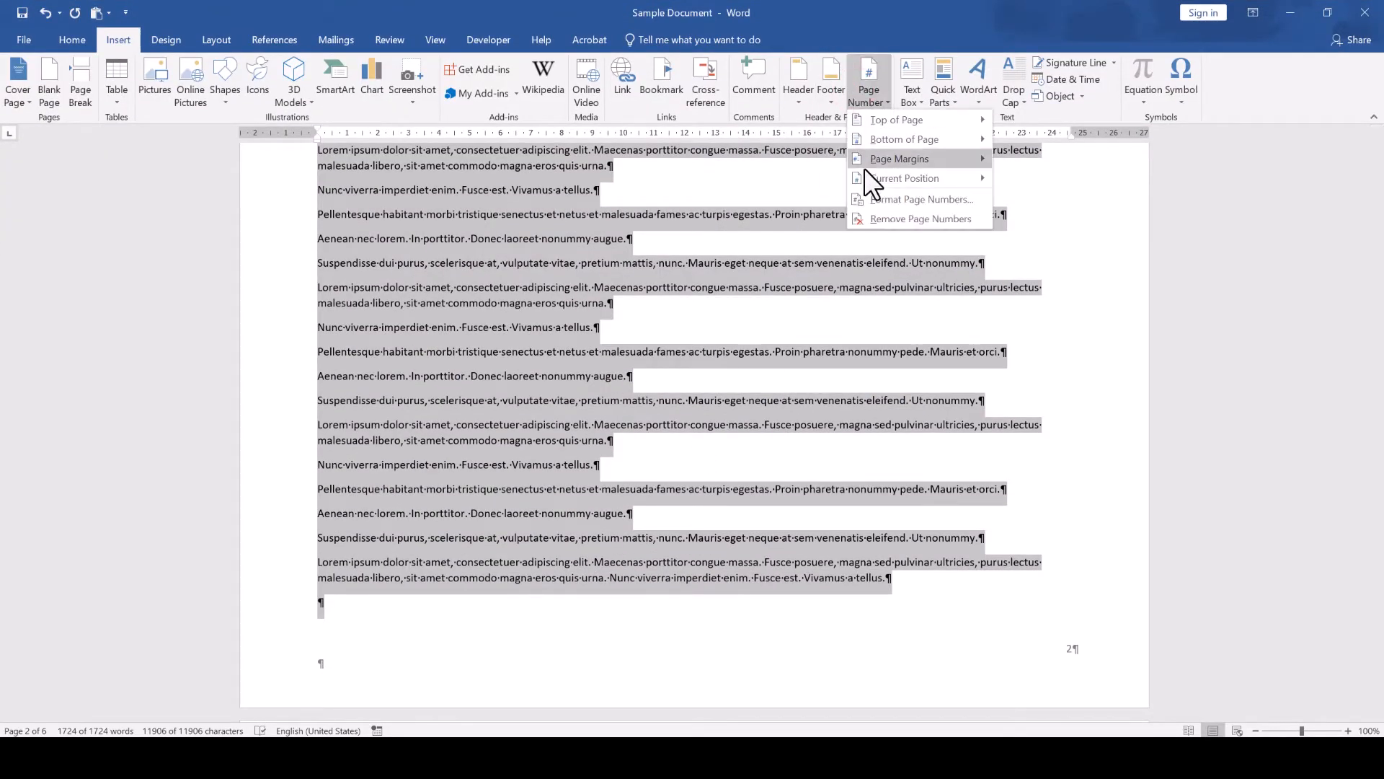
pyautogui.click(923, 199)
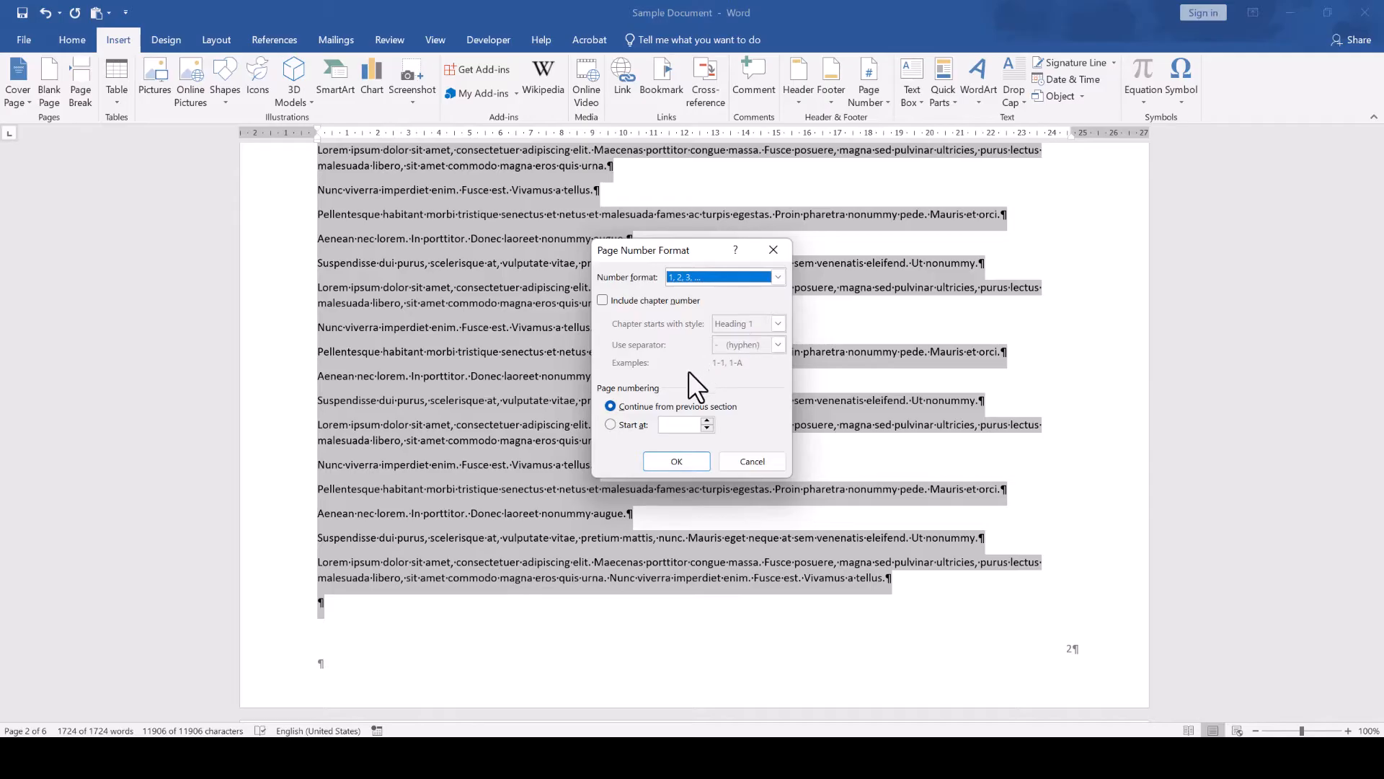
pyautogui.click(610, 424)
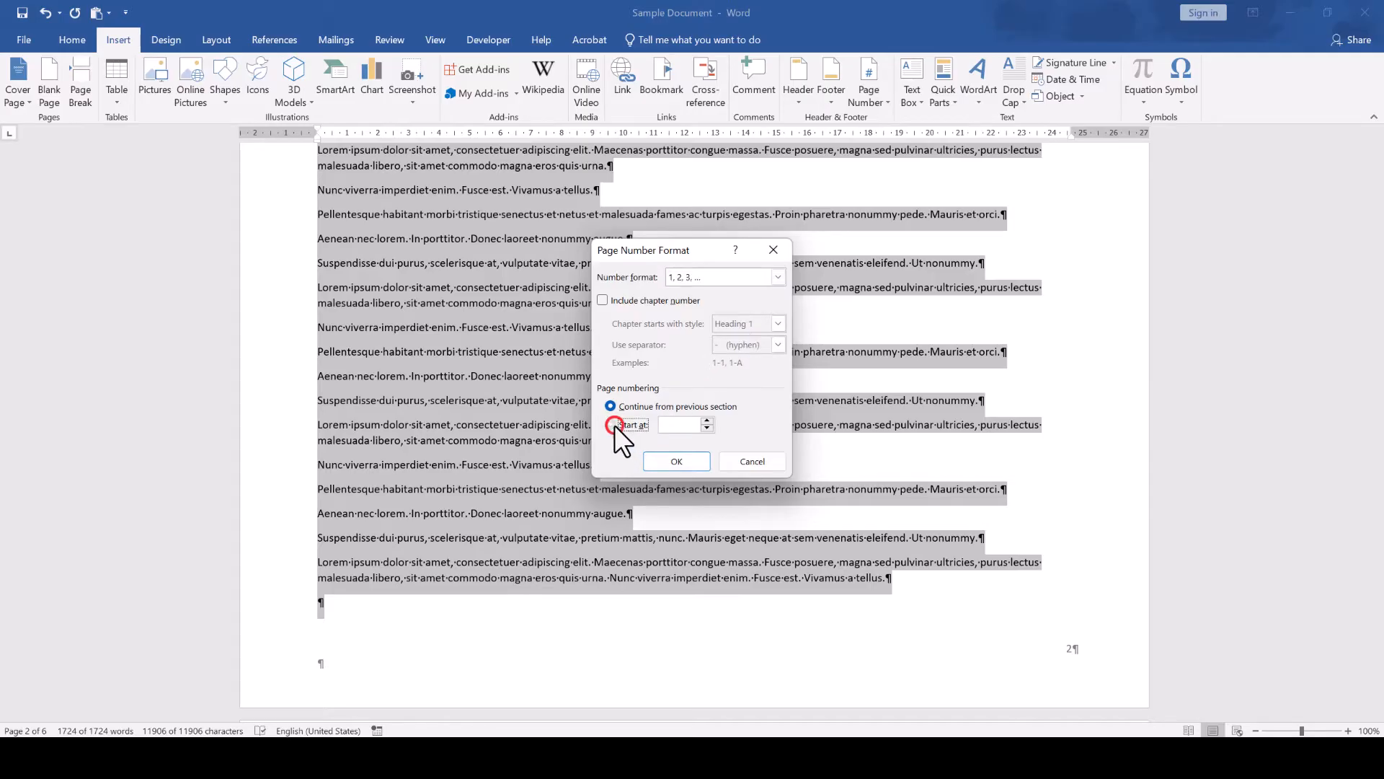
pyautogui.click(610, 424)
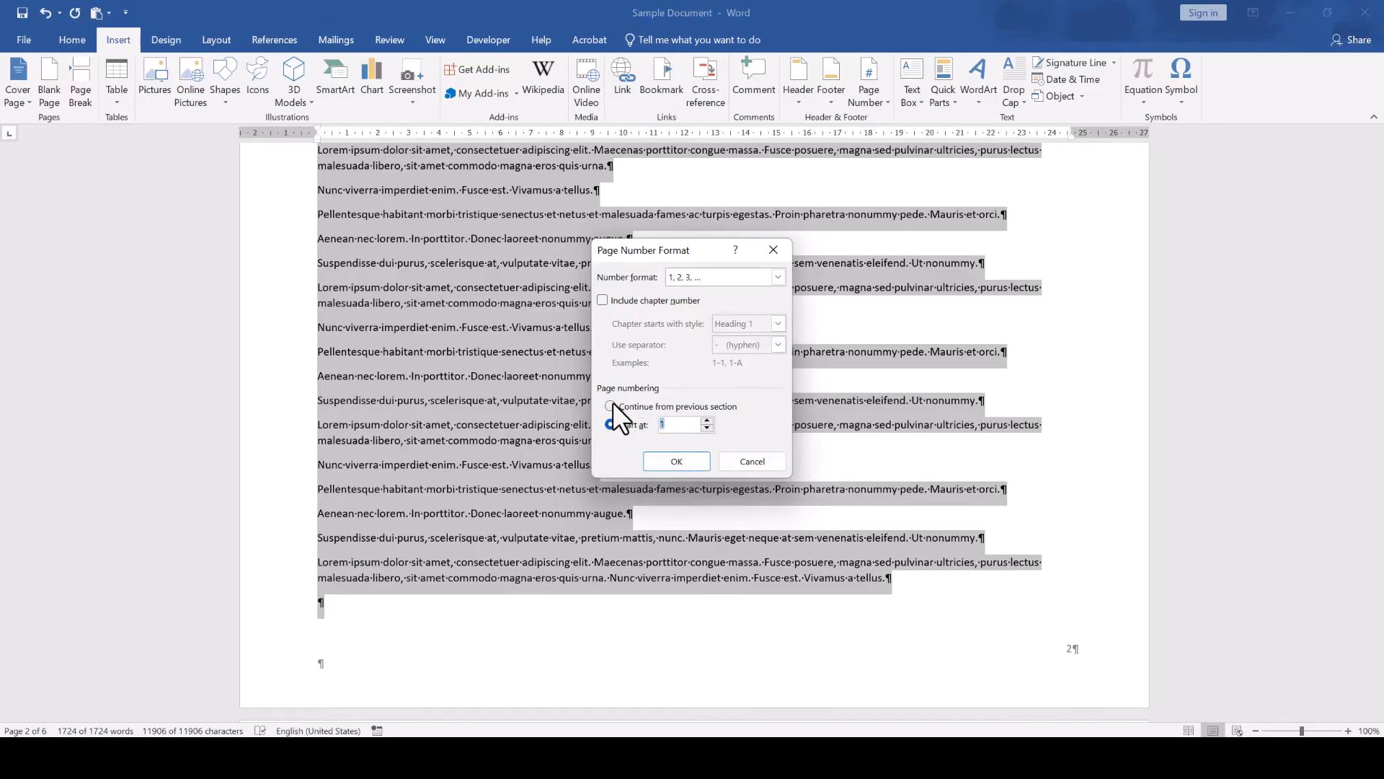
pyautogui.click(611, 407)
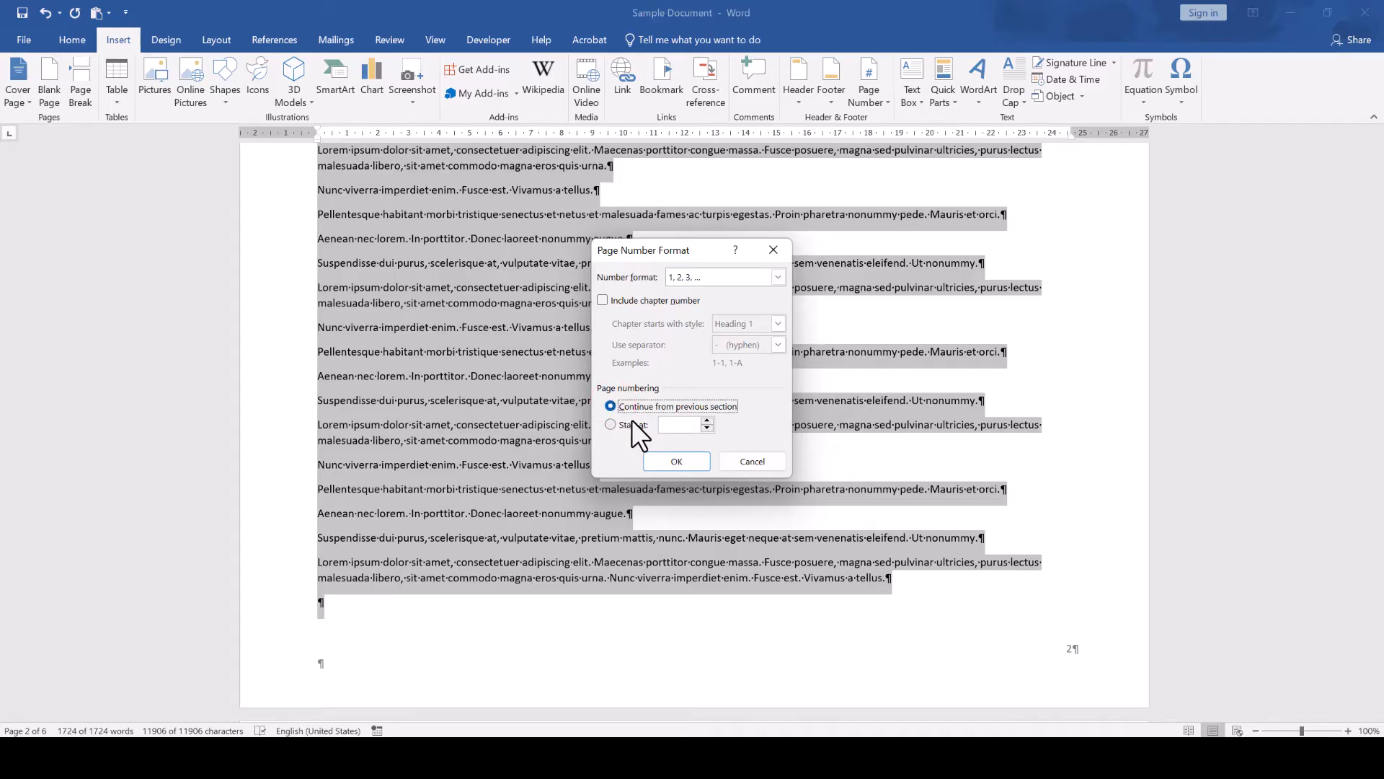
pyautogui.click(676, 461)
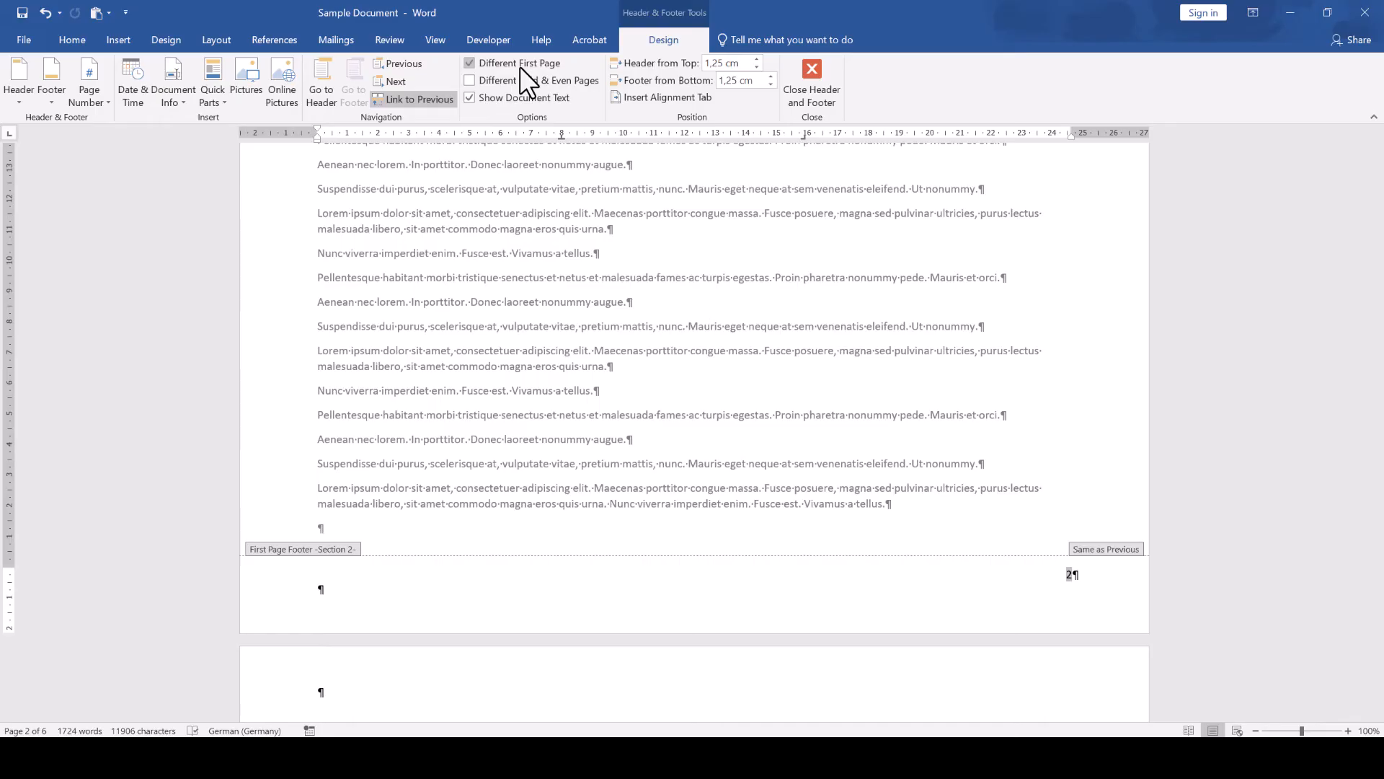
# Uncheck Different First Page for section 2 and close the header and footer view.
pyautogui.click(470, 62)
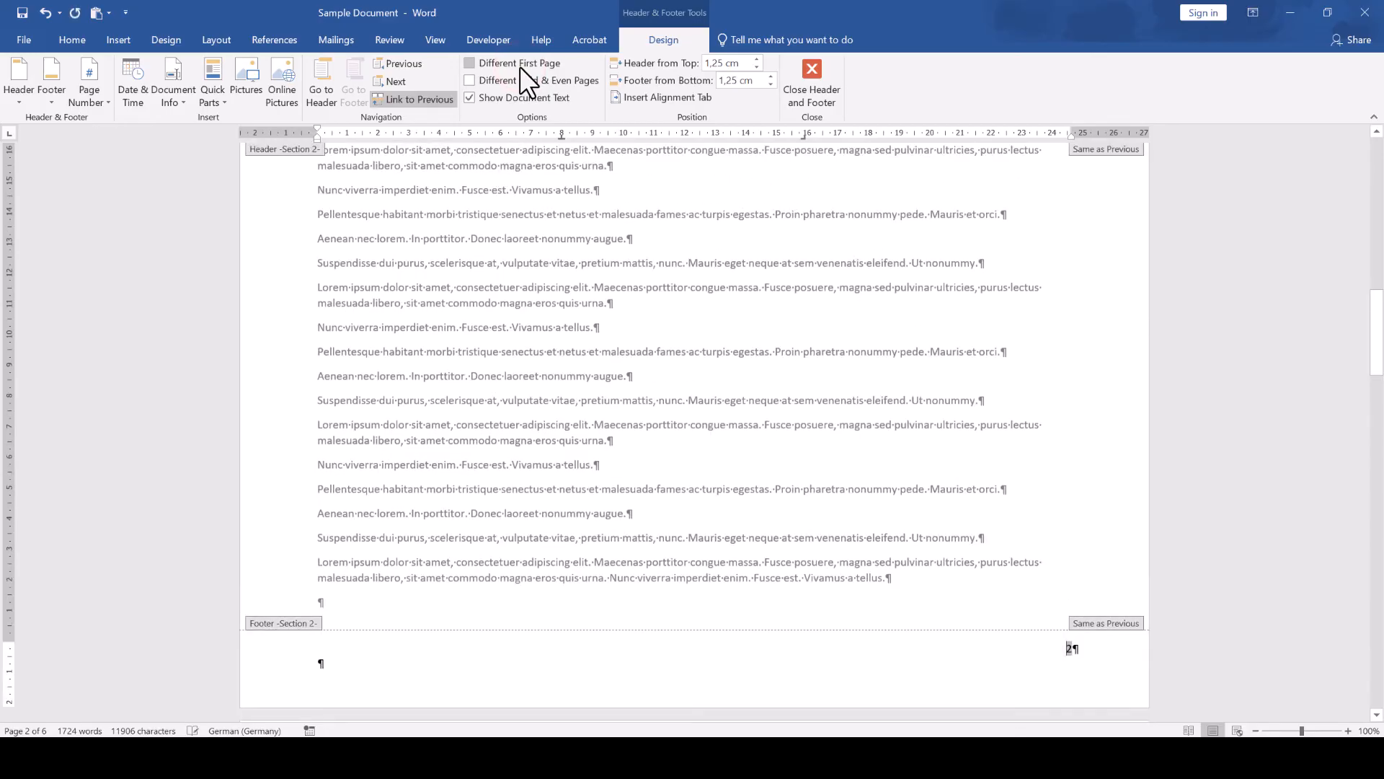
pyautogui.click(811, 84)
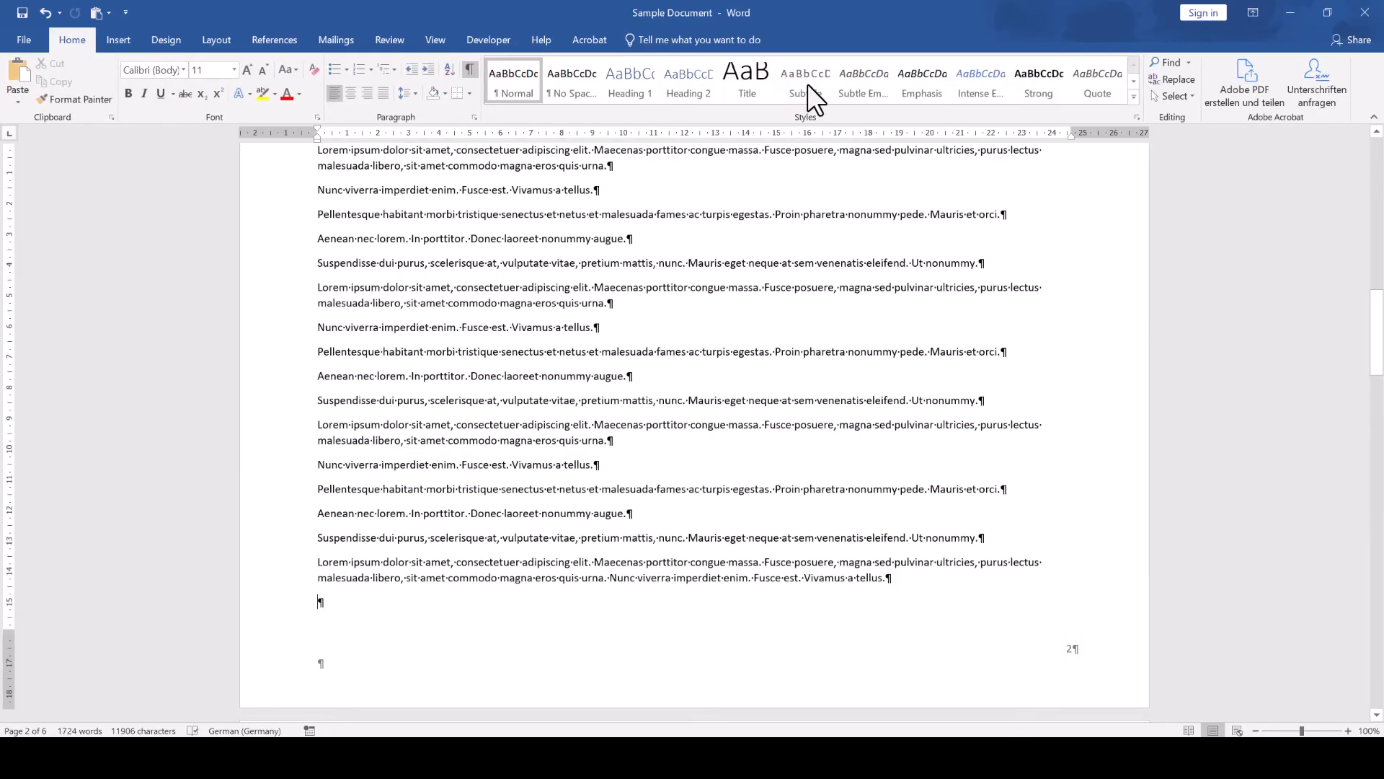